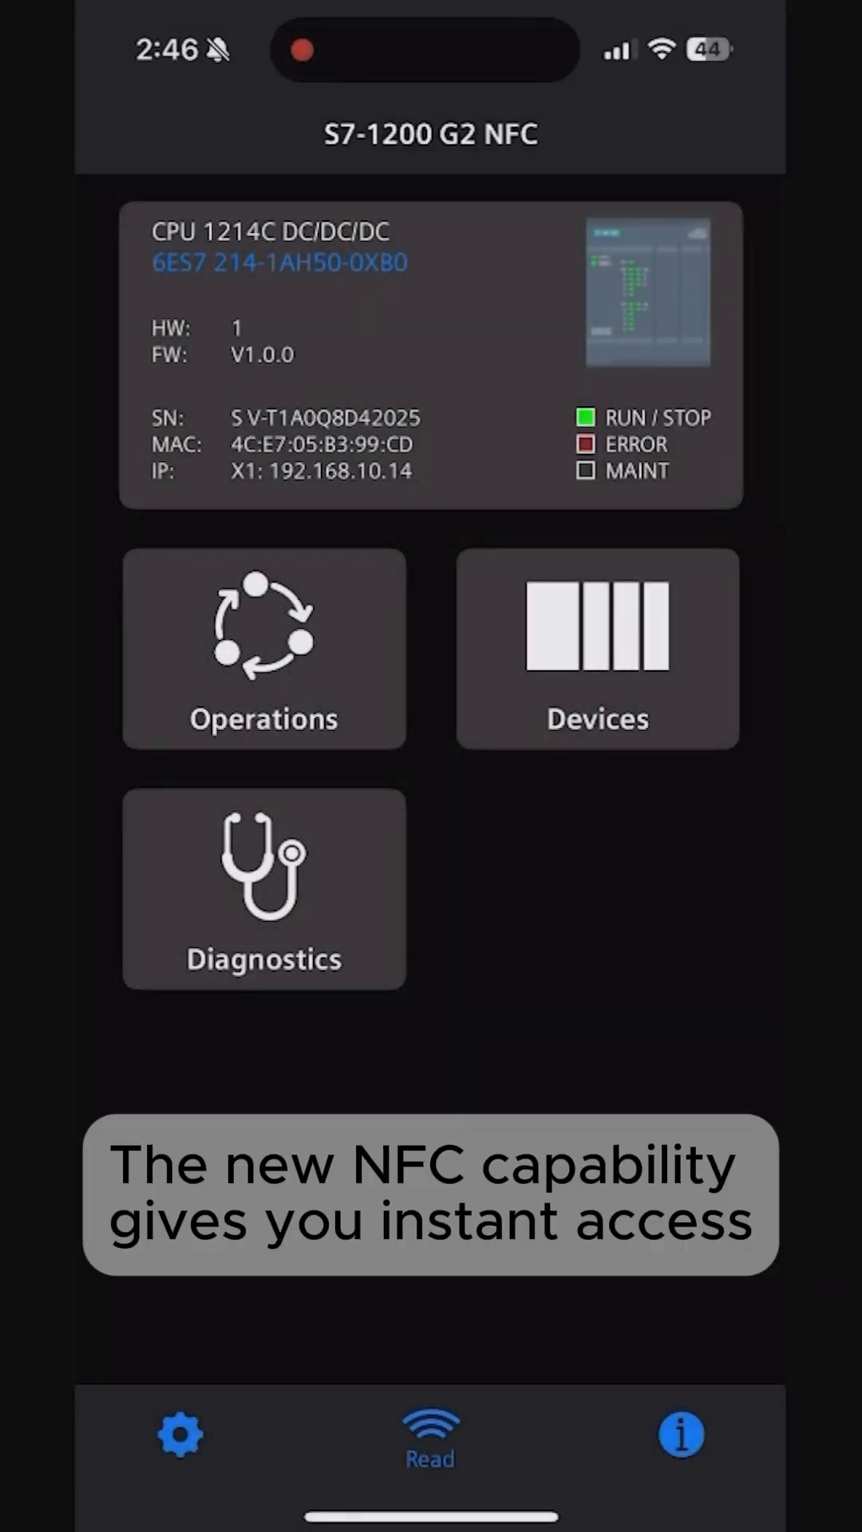
Open the CPU 1214C Operations page listing Mode, Memory Reset and Set Time
{"action": "left_click", "coordinate": [262, 647]}
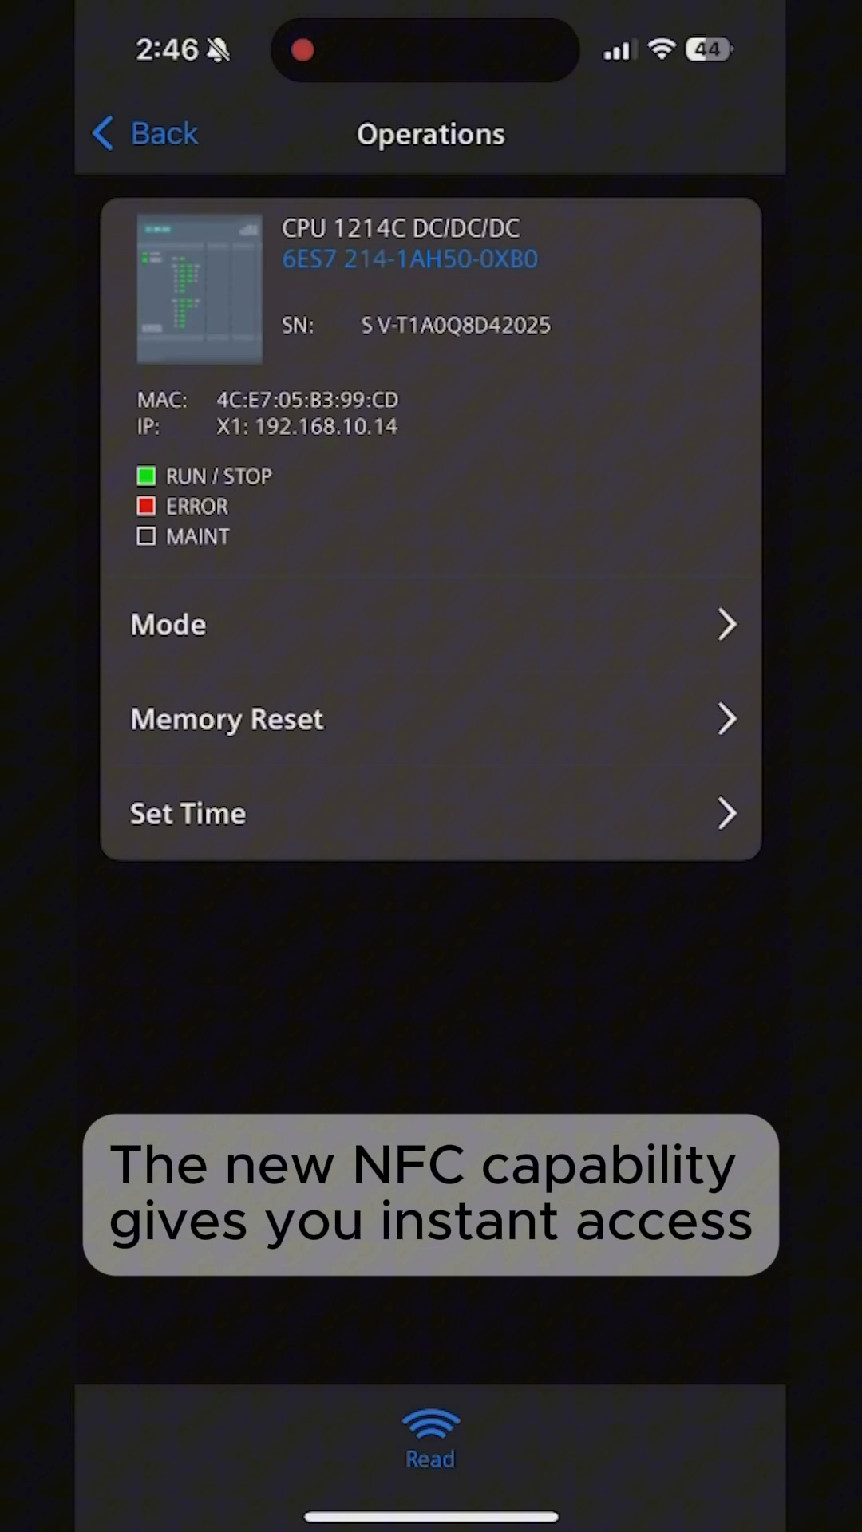